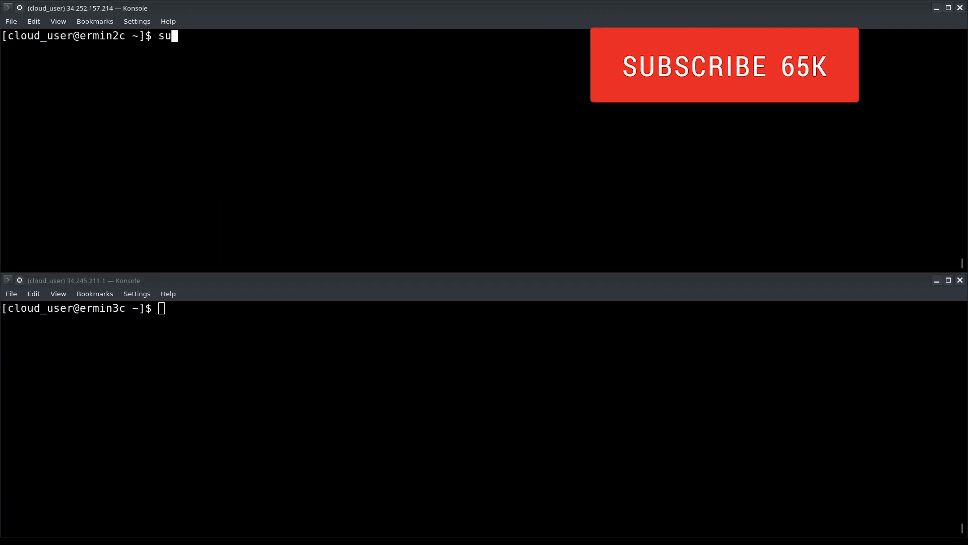
pyautogui.moveTo(871, 117)
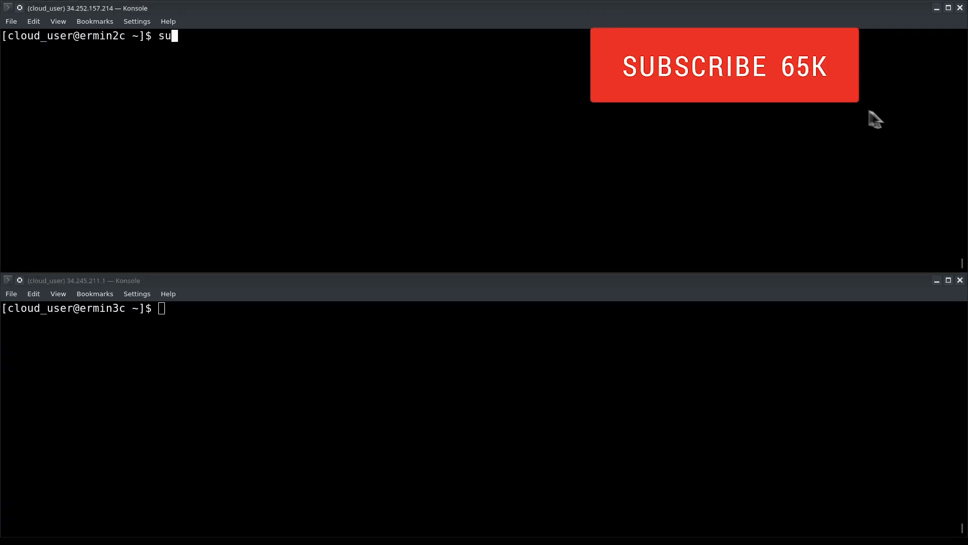
# Complete the partial 'su' into 'sudo' at the first server's prompt.
pyautogui.click(721, 65)
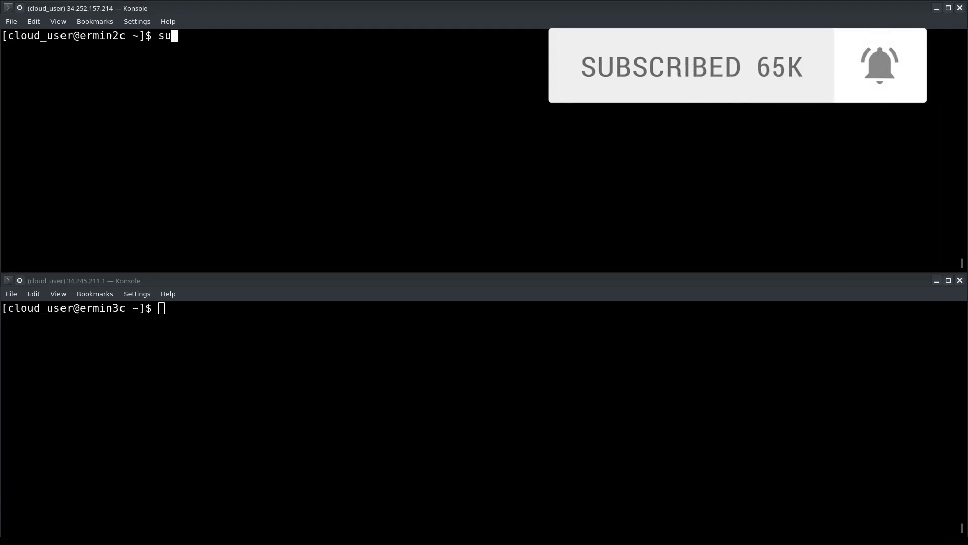
pyautogui.write('do')
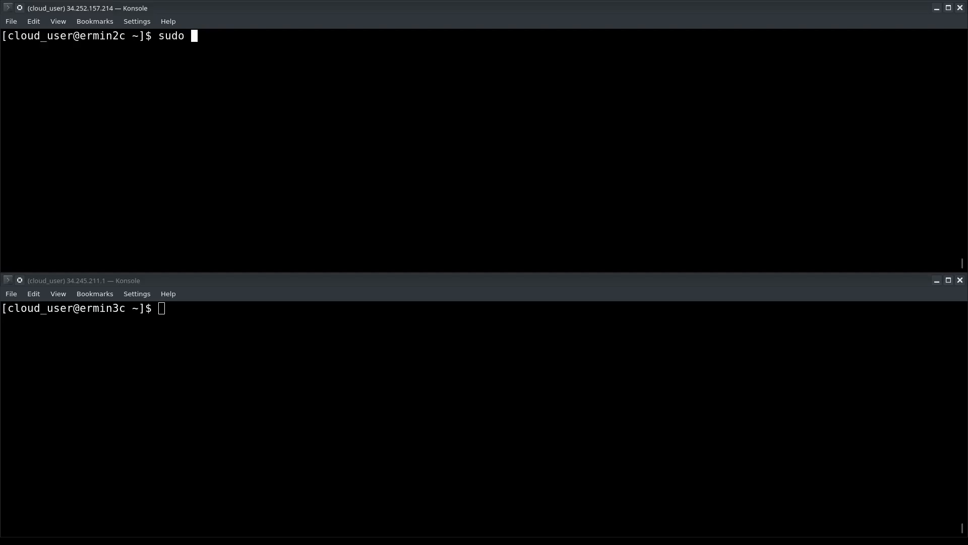
# Add 'scp -rp /var/log/' after sudo in the first server's terminal.
pyautogui.write('scp')
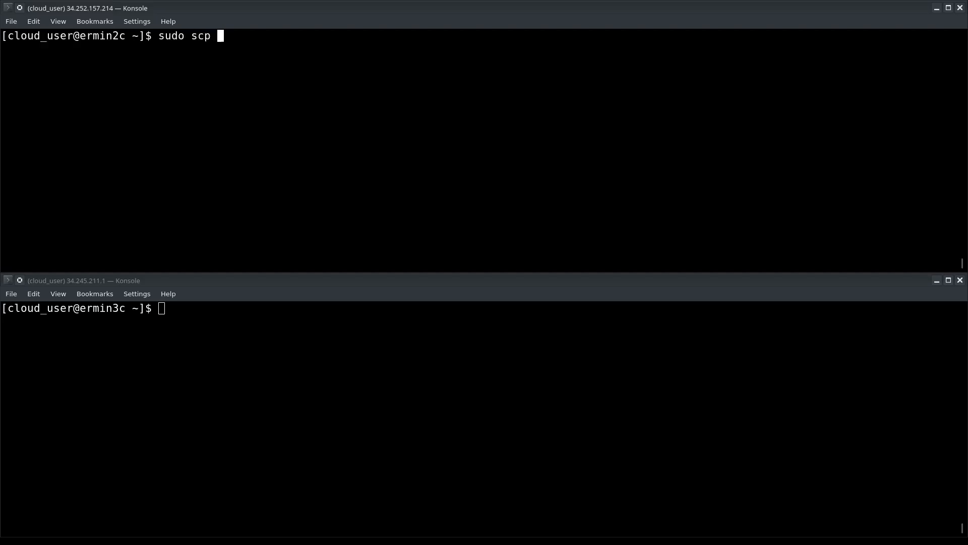
pyautogui.write('-')
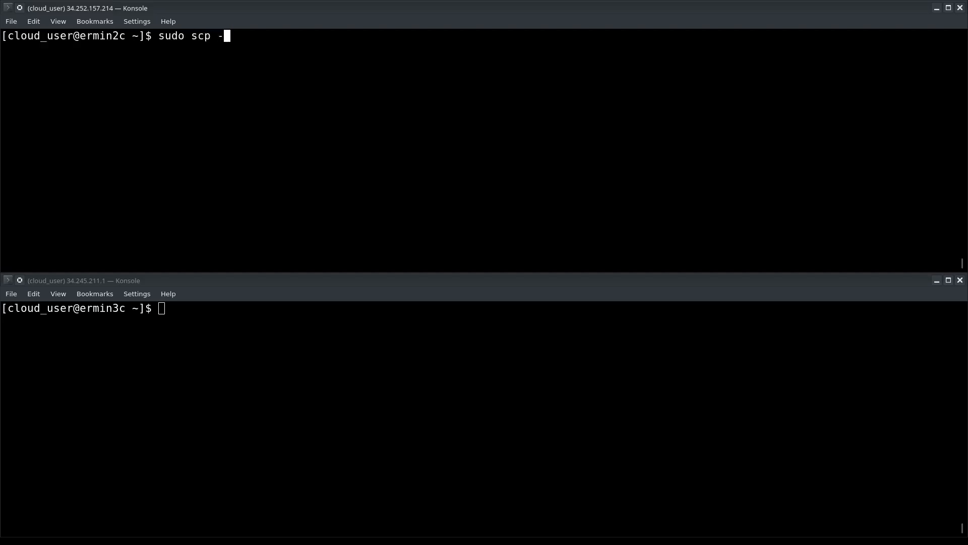
pyautogui.write('r')
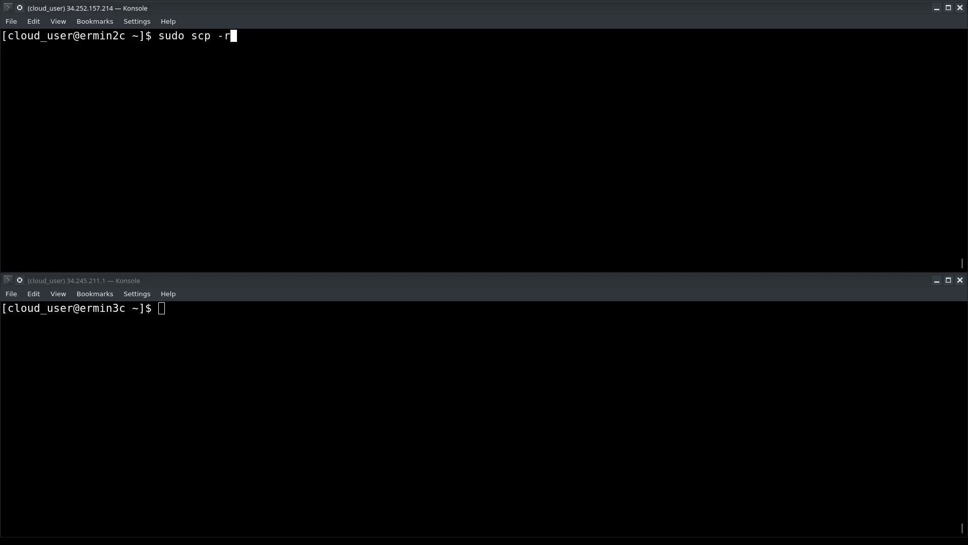
pyautogui.write('p')
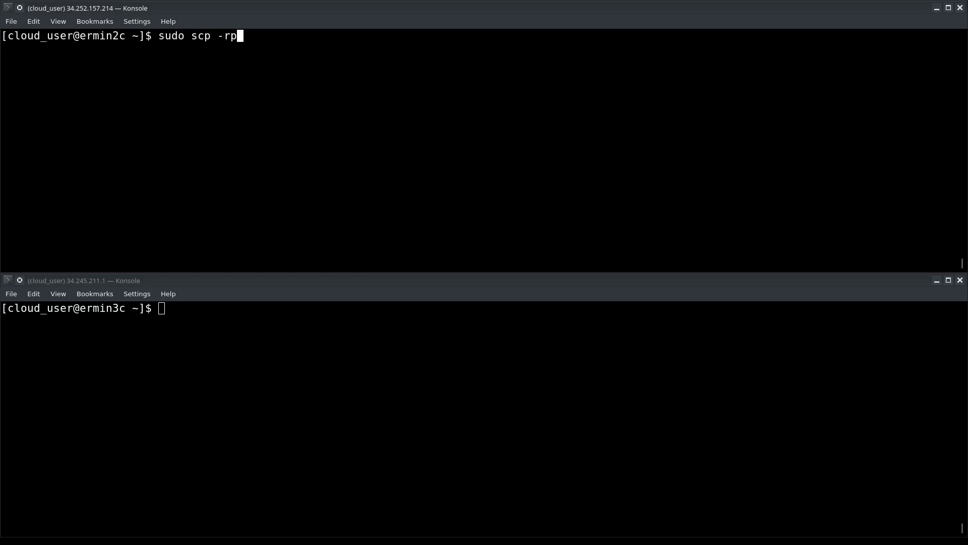
pyautogui.write('/va')
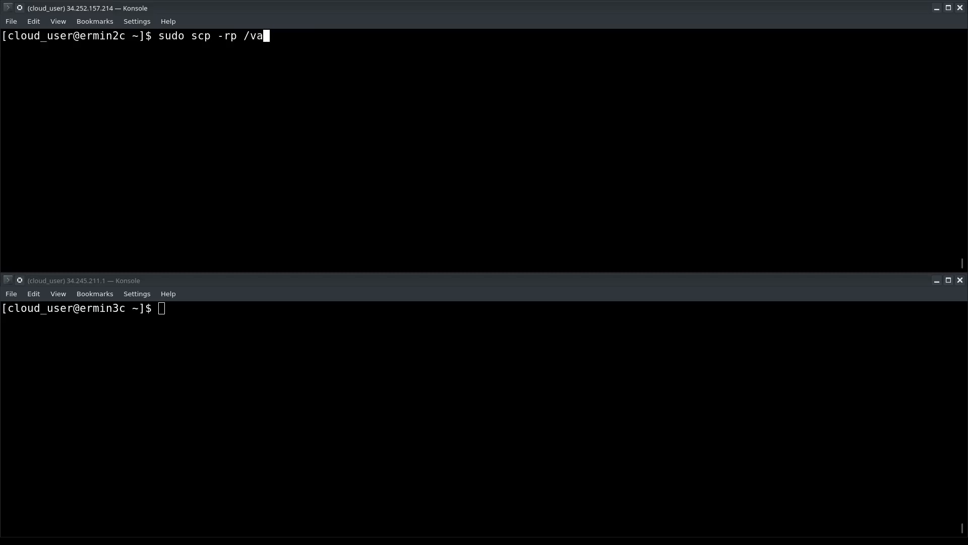
pyautogui.write('r/lo')
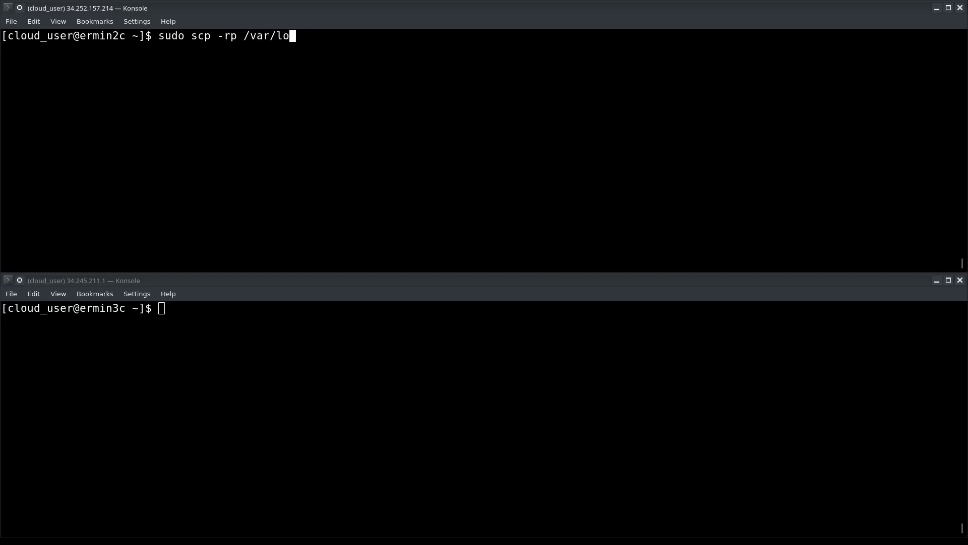
pyautogui.write('g/')
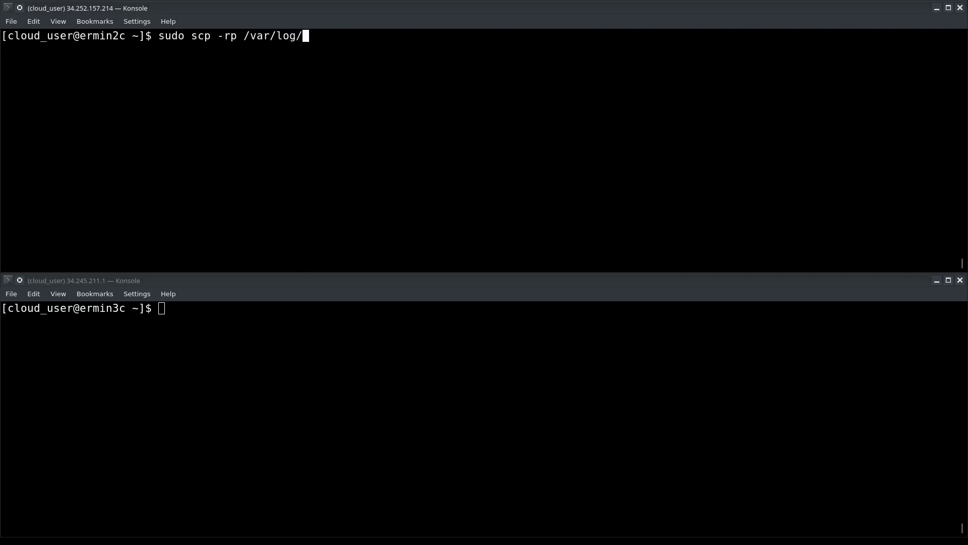
pyautogui.write('" "')
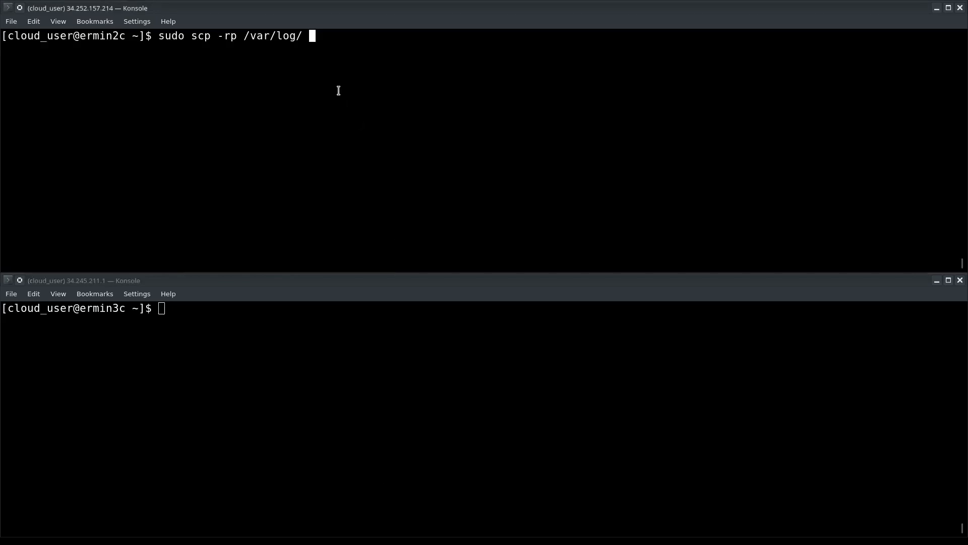
pyautogui.write('cloud')
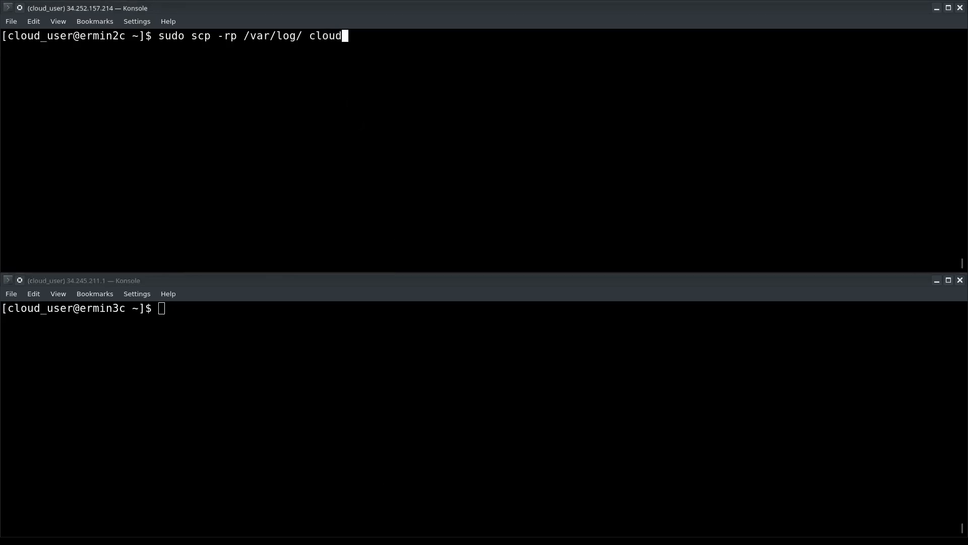
pyautogui.write('_')
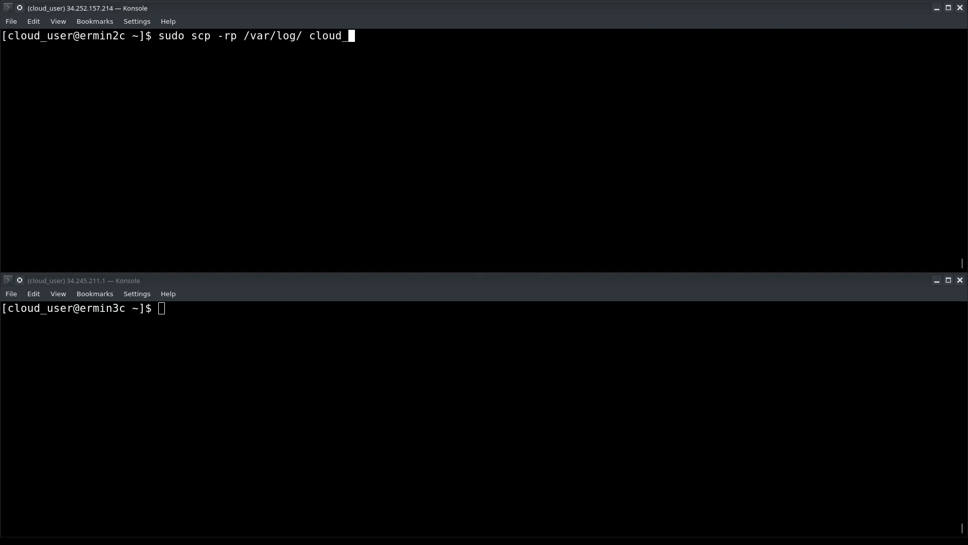
pyautogui.write('user@')
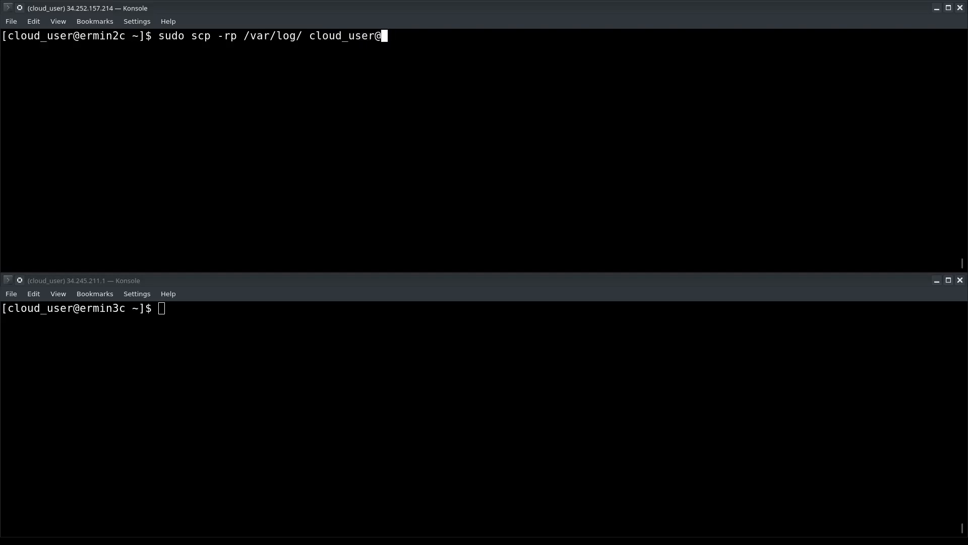
pyautogui.write('34.245.211.1')
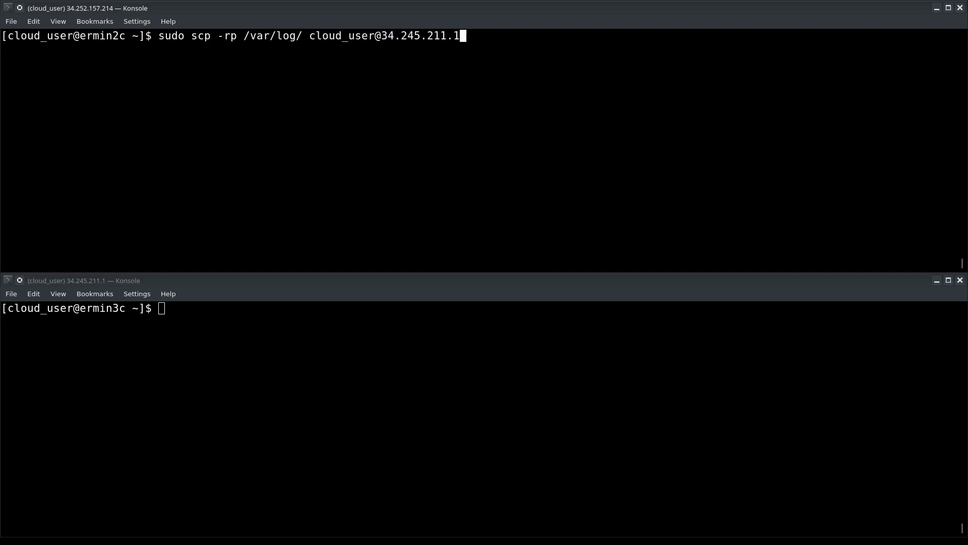
pyautogui.write(':')
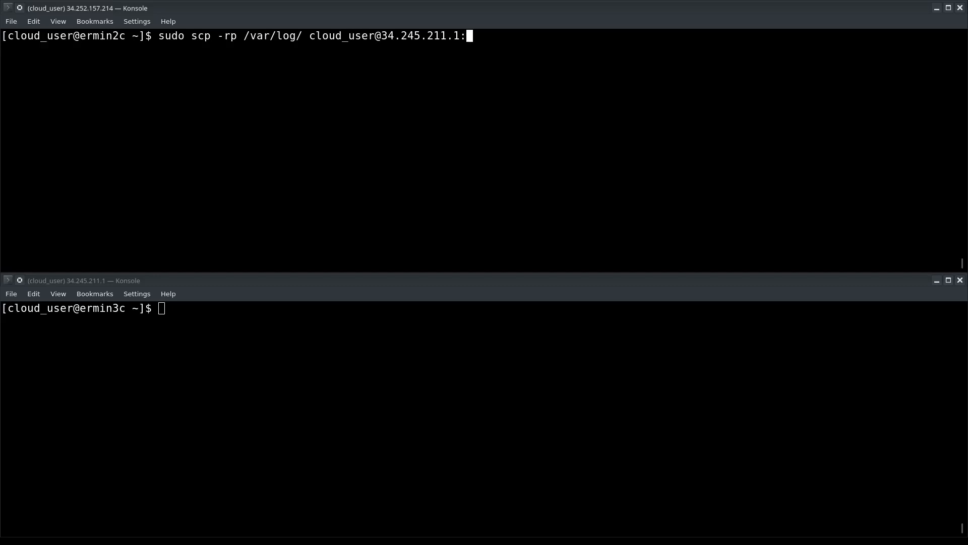
pyautogui.write('cd /')
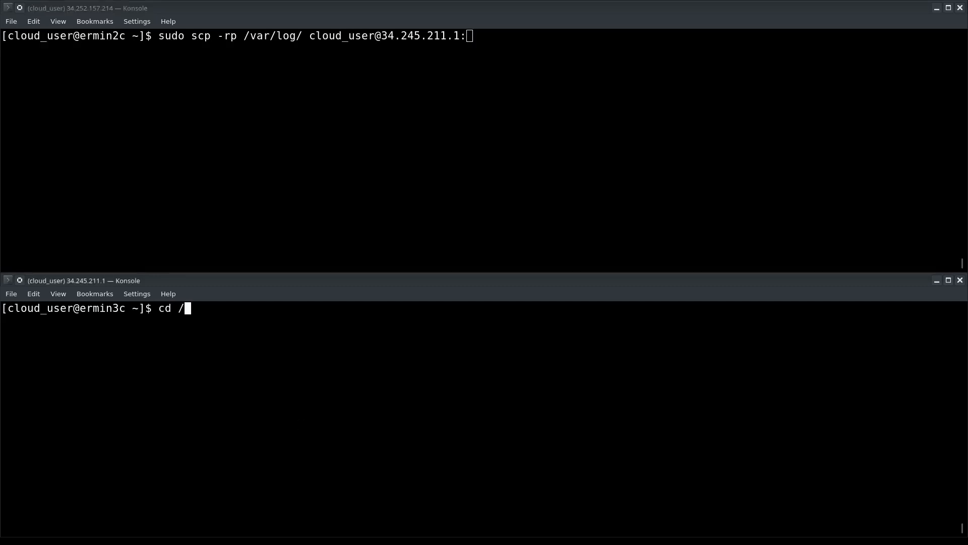
# List /home/cloud_user/ on the second server and append /home/cloud_user/ to the scp destination.
pyautogui.write('home/cloud_user/')
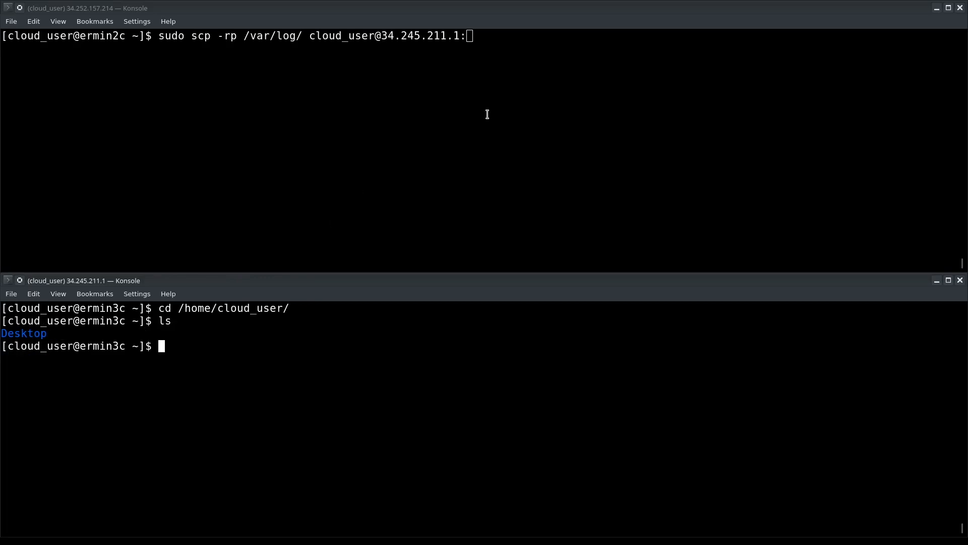
pyautogui.write('home/')
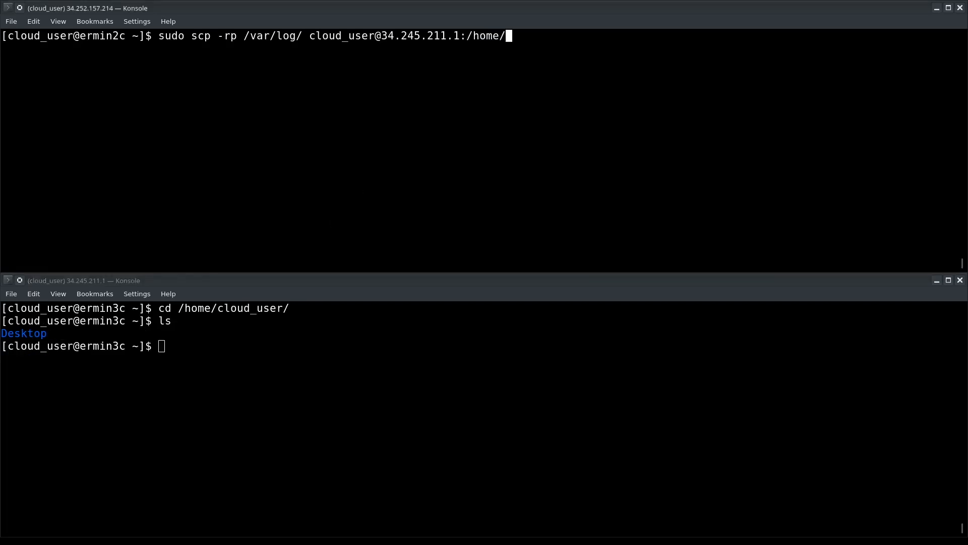
pyautogui.write('cloud_user/')
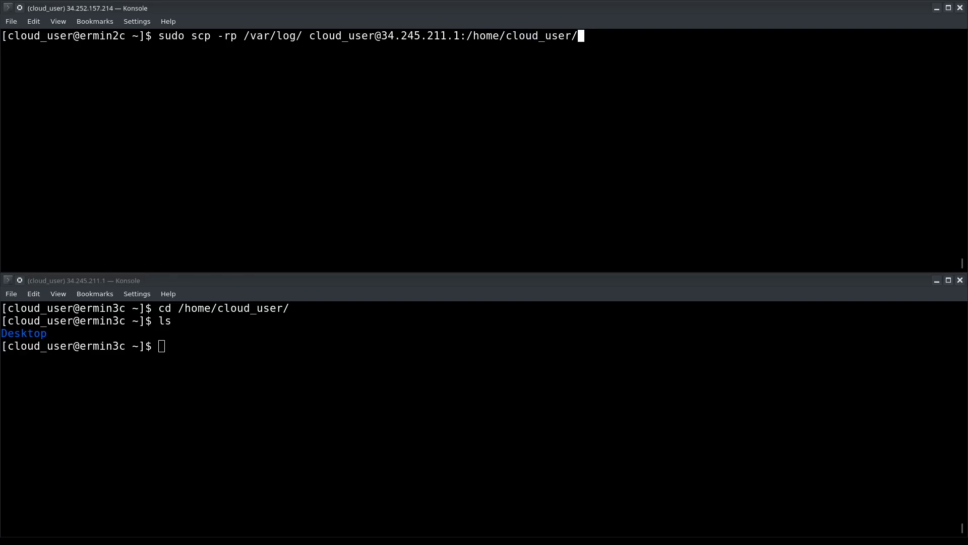
pyautogui.moveTo(292, 103)
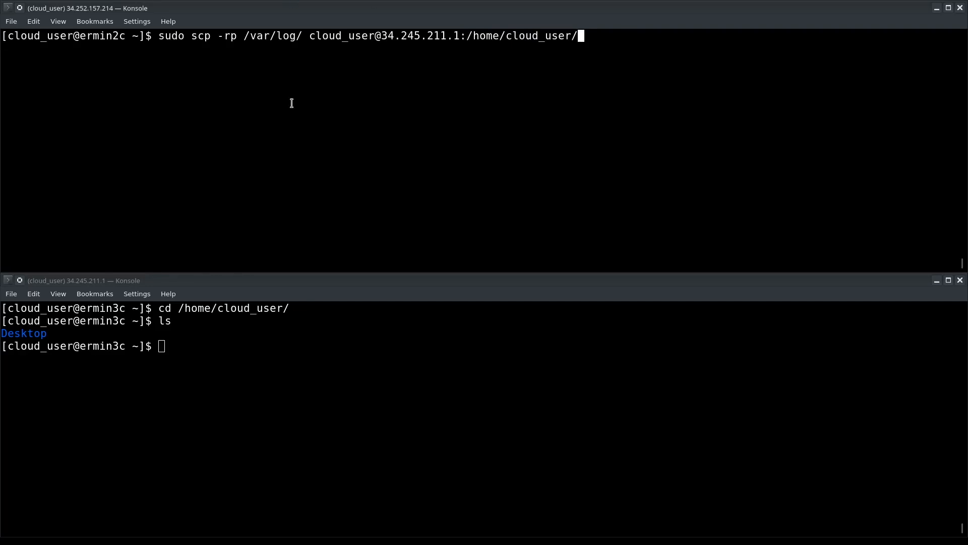
# Review the 'sudo scp -rp /var/log/' command and run it.
pyautogui.doubleClick(286, 36)
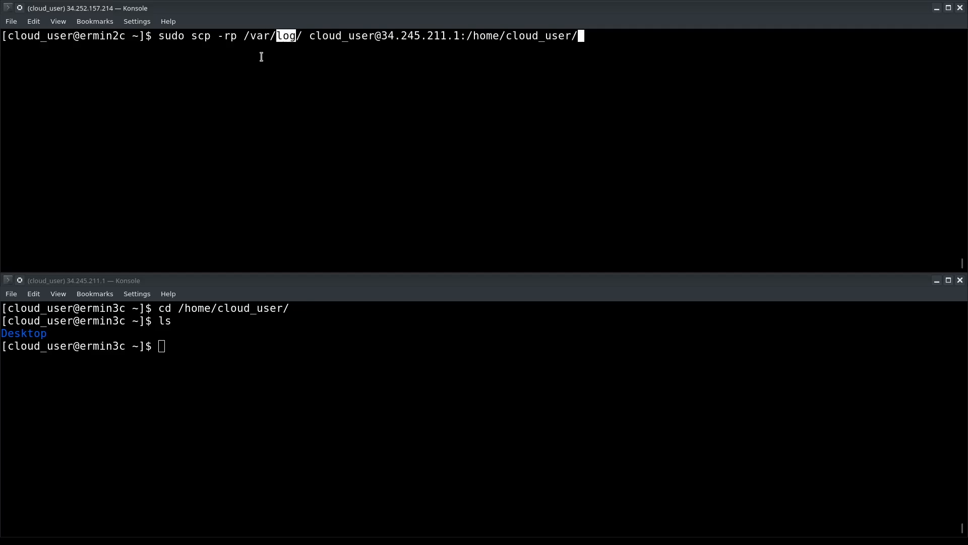
pyautogui.moveTo(606, 31)
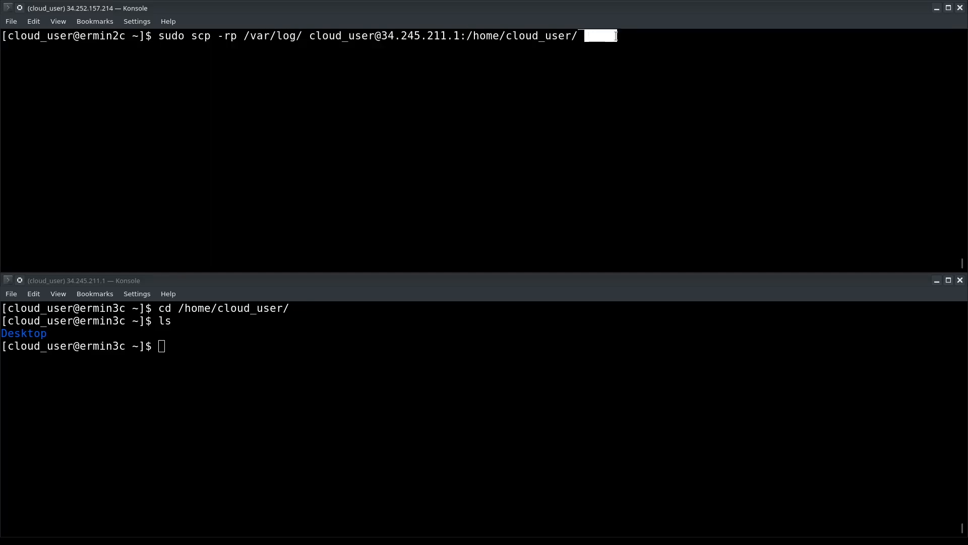
pyautogui.moveTo(206, 400)
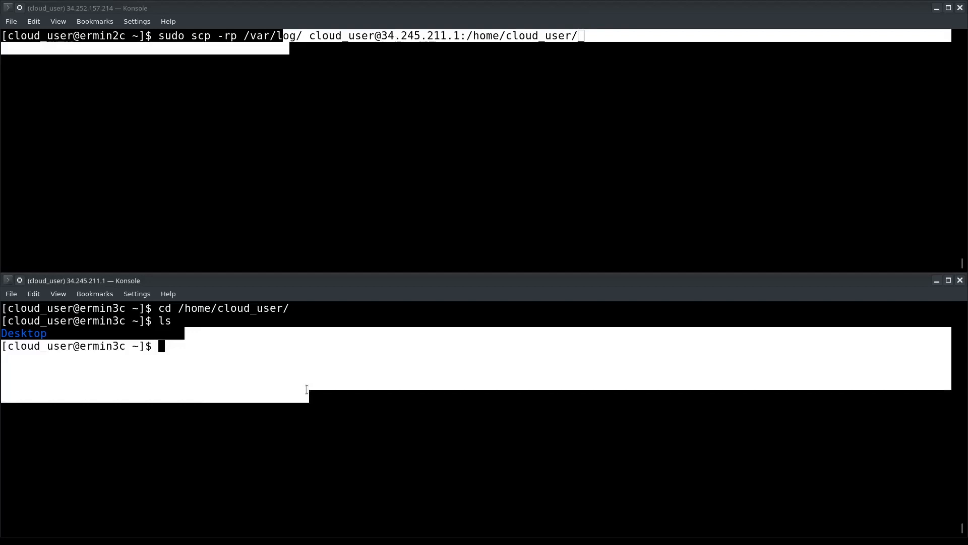
pyautogui.moveTo(257, 386)
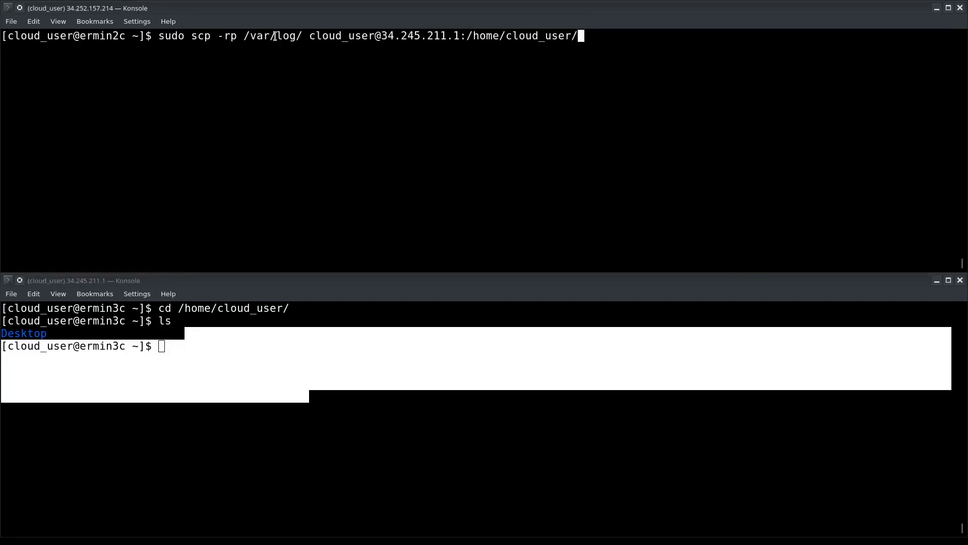
pyautogui.doubleClick(286, 36)
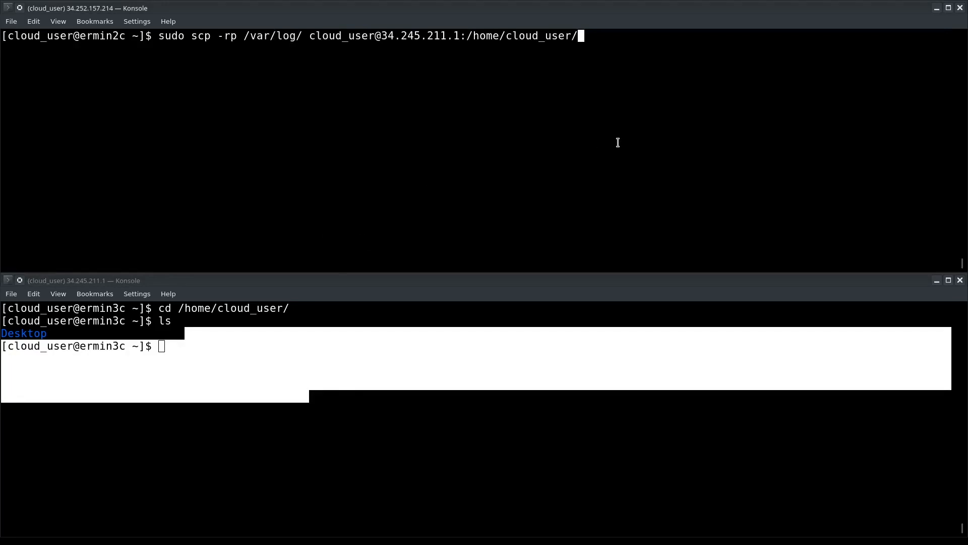
pyautogui.press('Return')
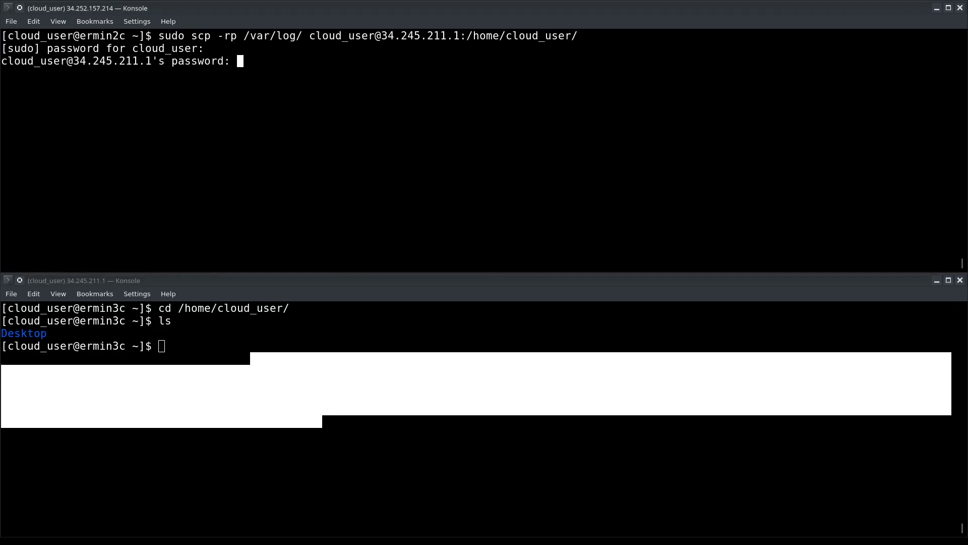
# Submit the password so the /var/log copy completes.
pyautogui.press('Return')
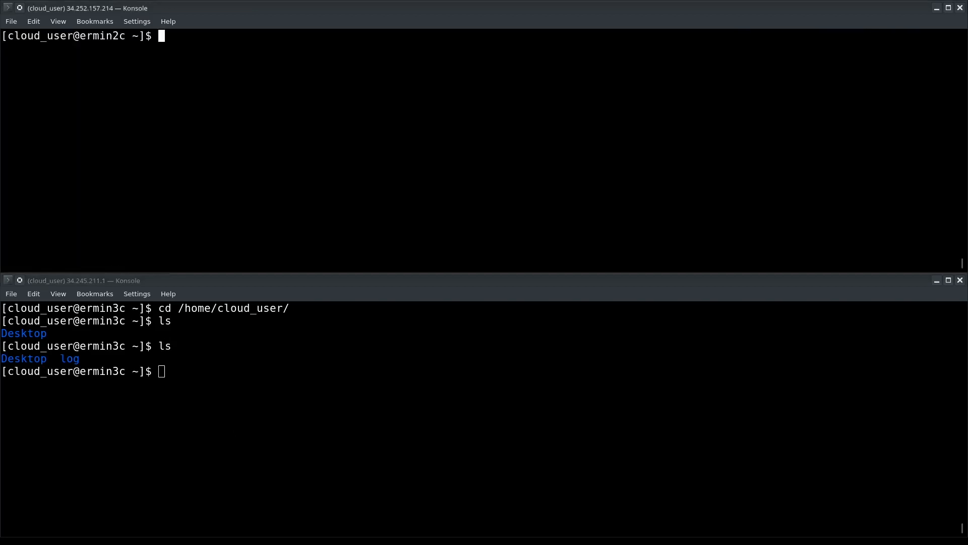
# Change to /var/log/ on the first server and enter the copied log folder on the second.
pyautogui.write('cd /var/log/')
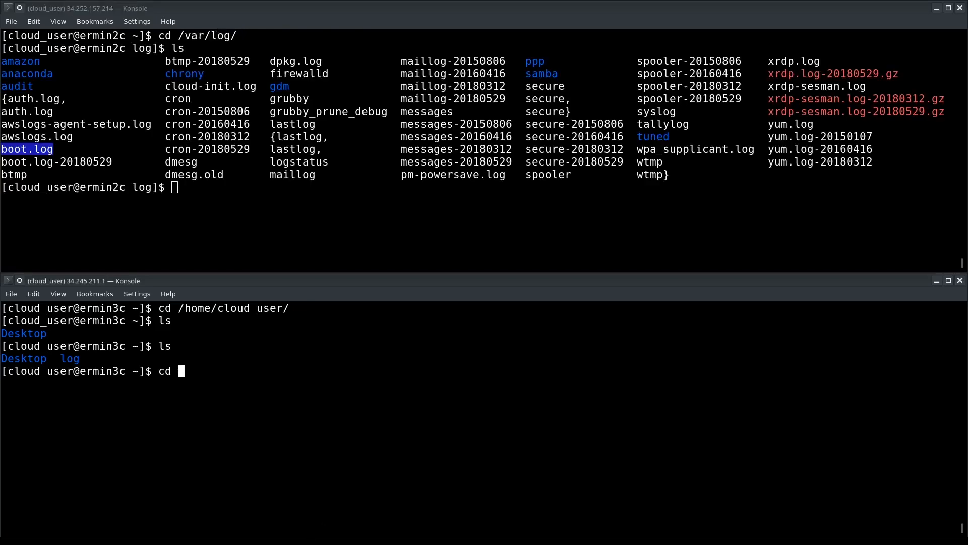
pyautogui.press('Return')
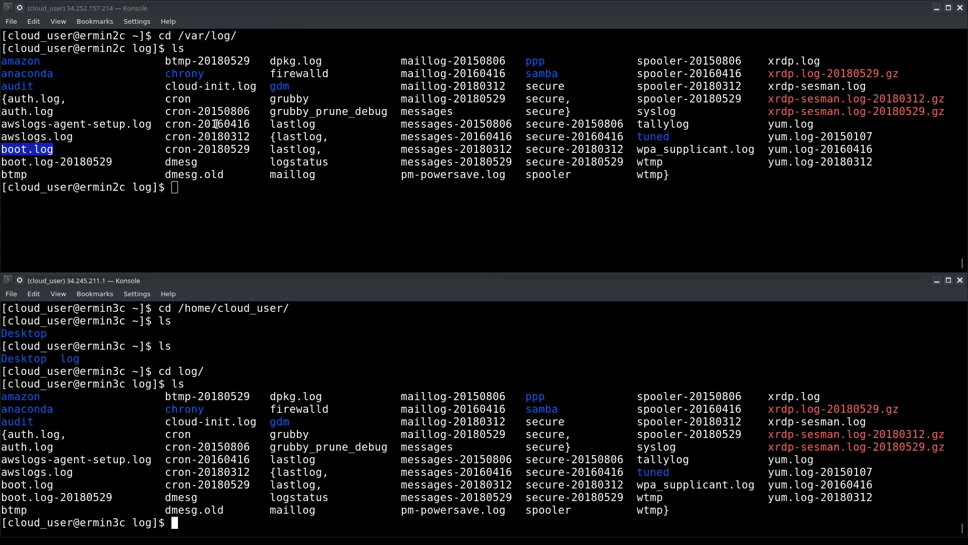
pyautogui.moveTo(112, 63)
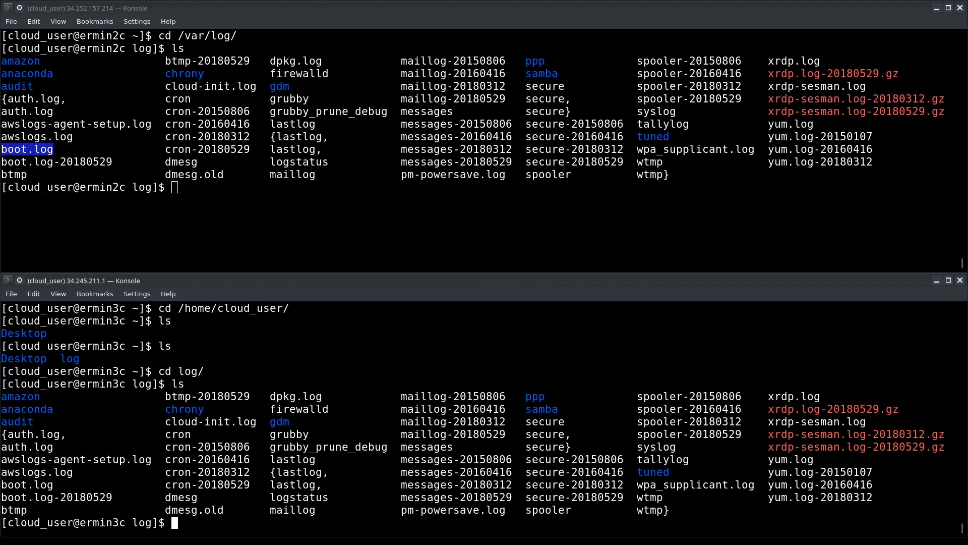
# Enter the copied audit folder on the second server and list audit.log through audit.log.4.
pyautogui.write('cd')
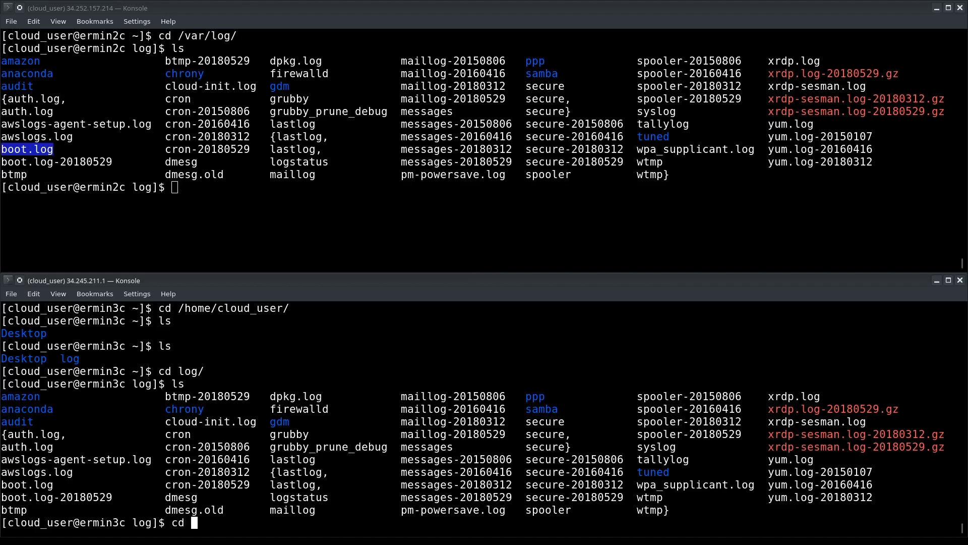
pyautogui.write('au')
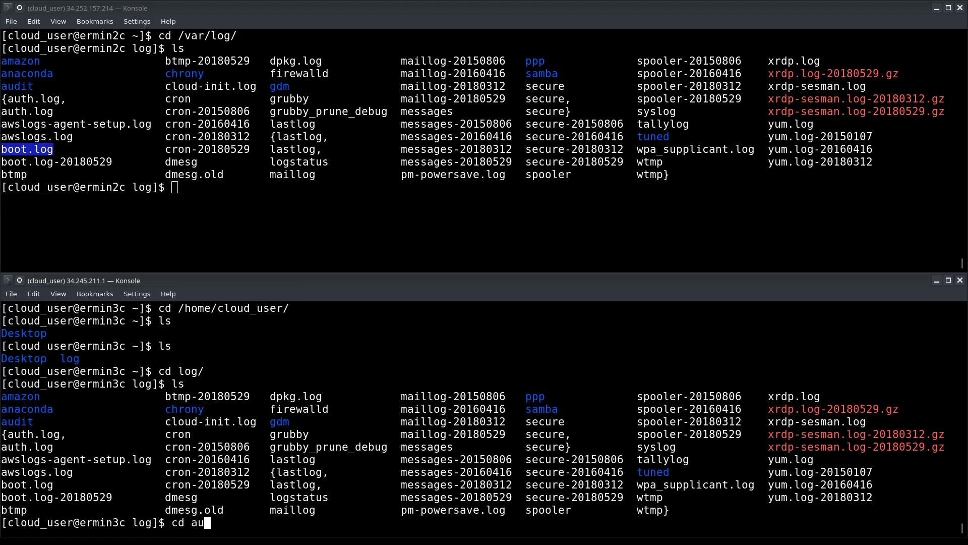
pyautogui.press('Return')
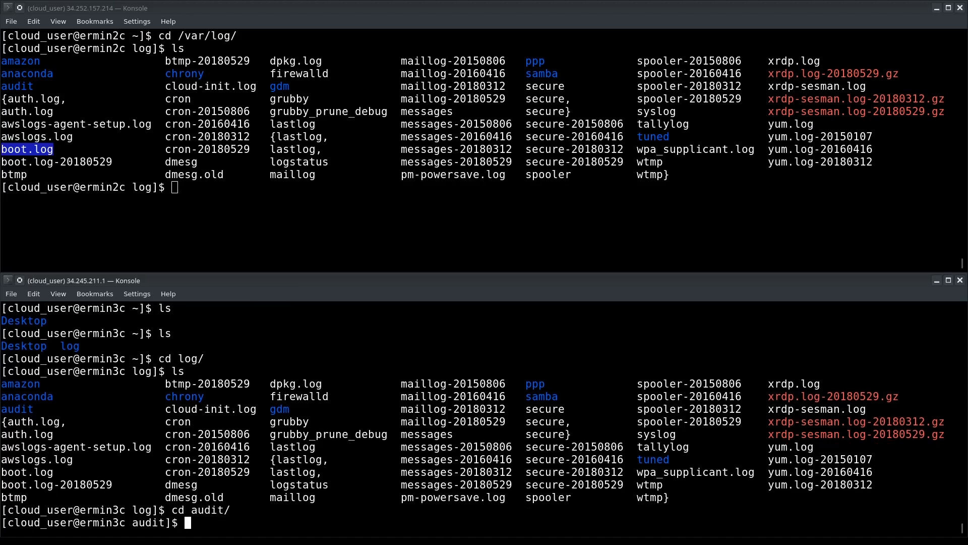
pyautogui.press('Return')
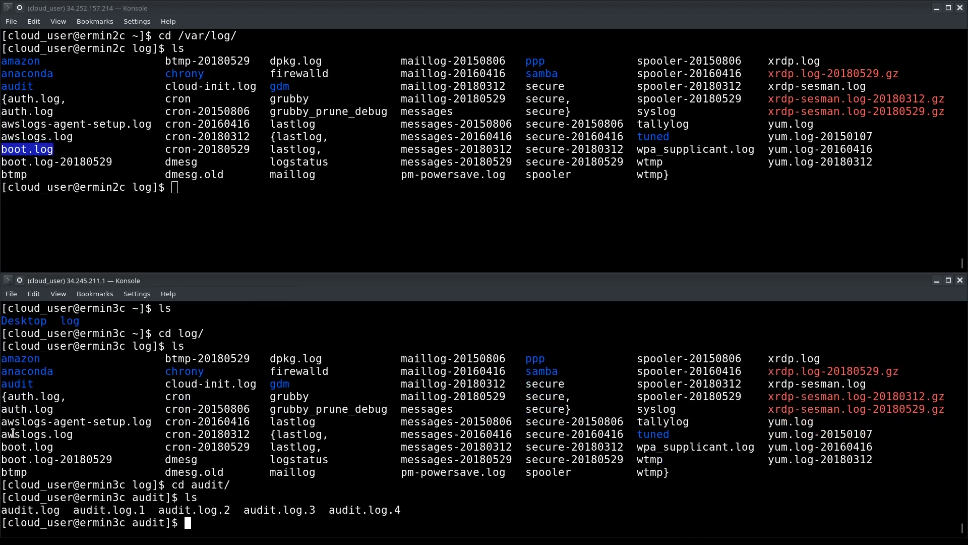
pyautogui.doubleClick(16, 384)
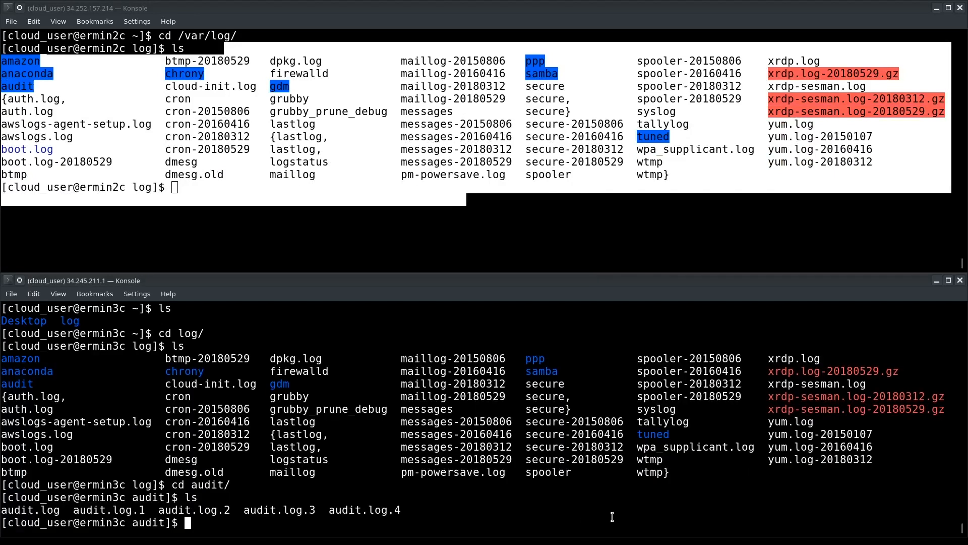
pyautogui.write('sudo scp -rp /var/log/ cloud_user@34.245.211.1:/home/cloud_user/')
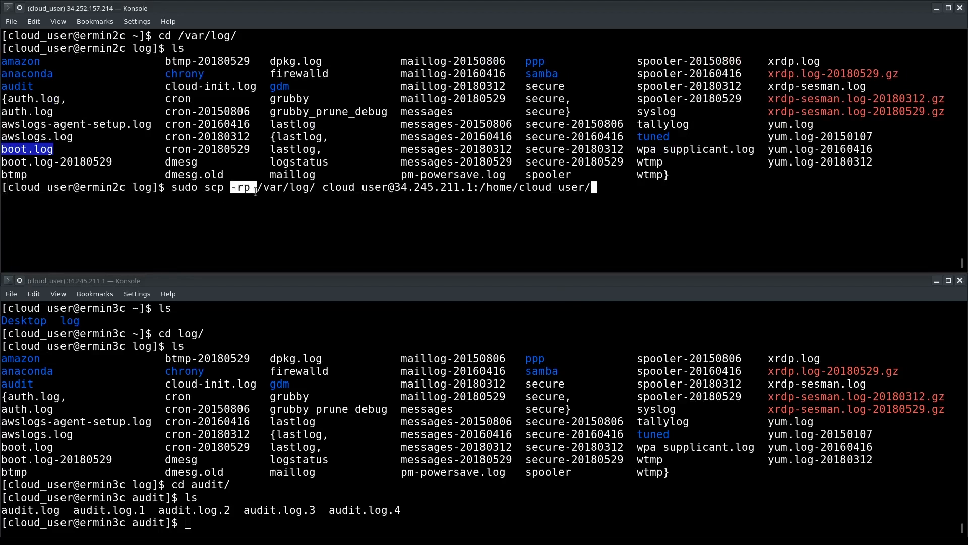
pyautogui.moveTo(367, 158)
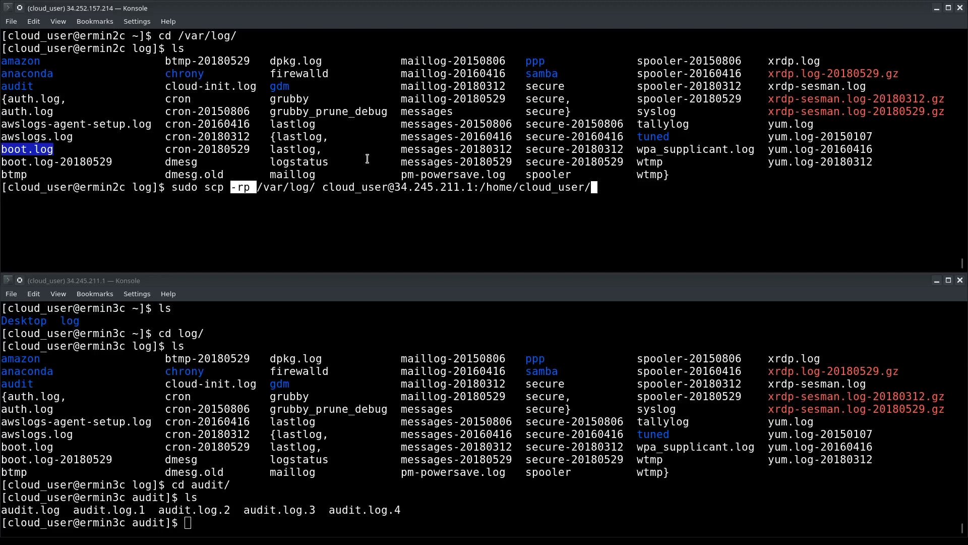
pyautogui.moveTo(372, 161)
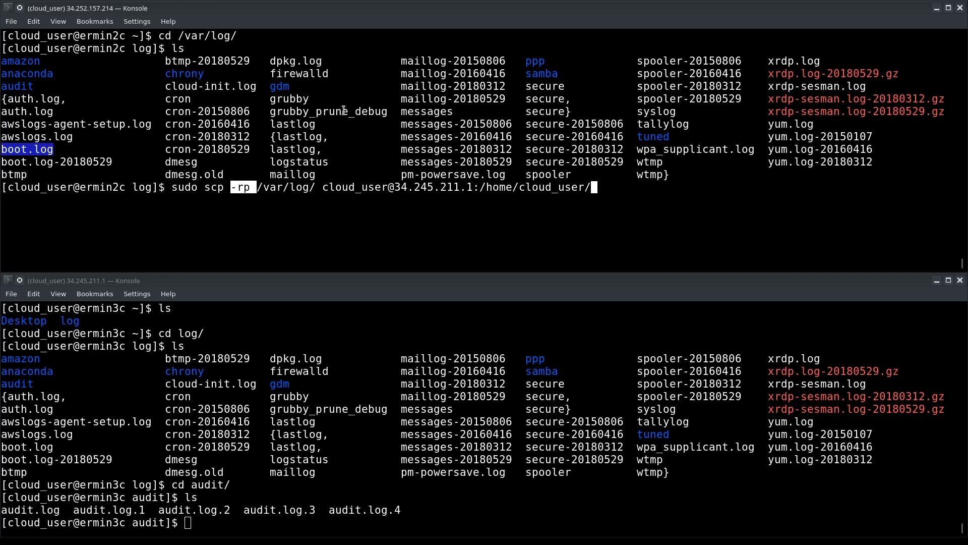
pyautogui.moveTo(368, 160)
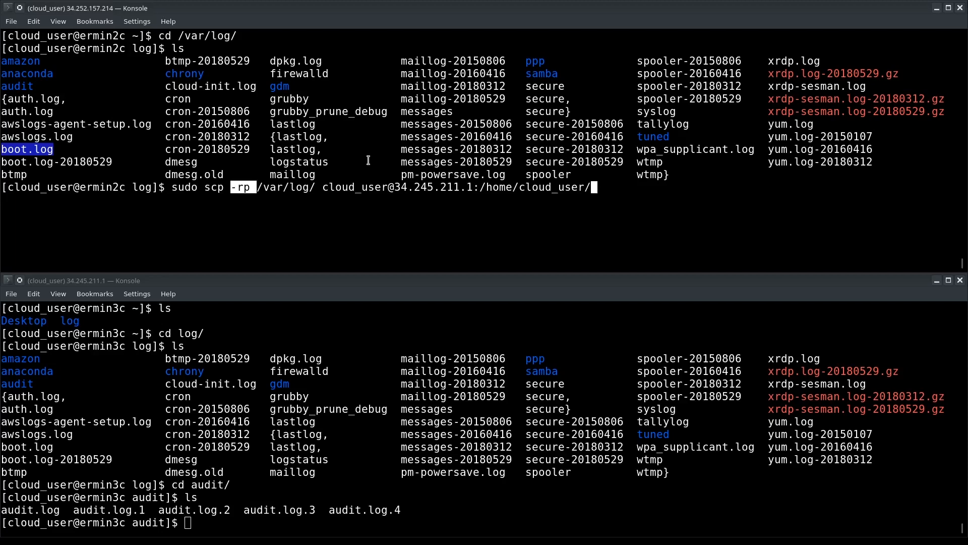
pyautogui.moveTo(359, 166)
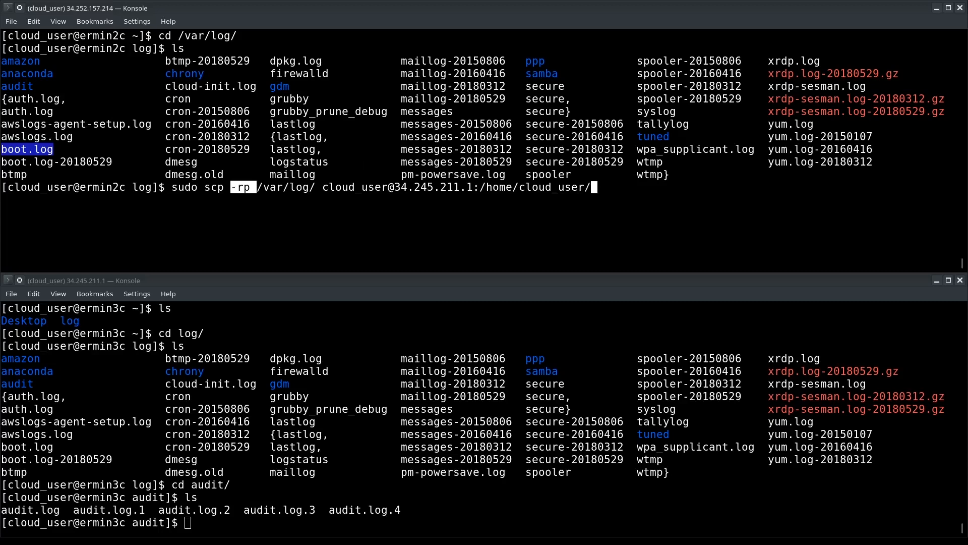
pyautogui.moveTo(248, 385)
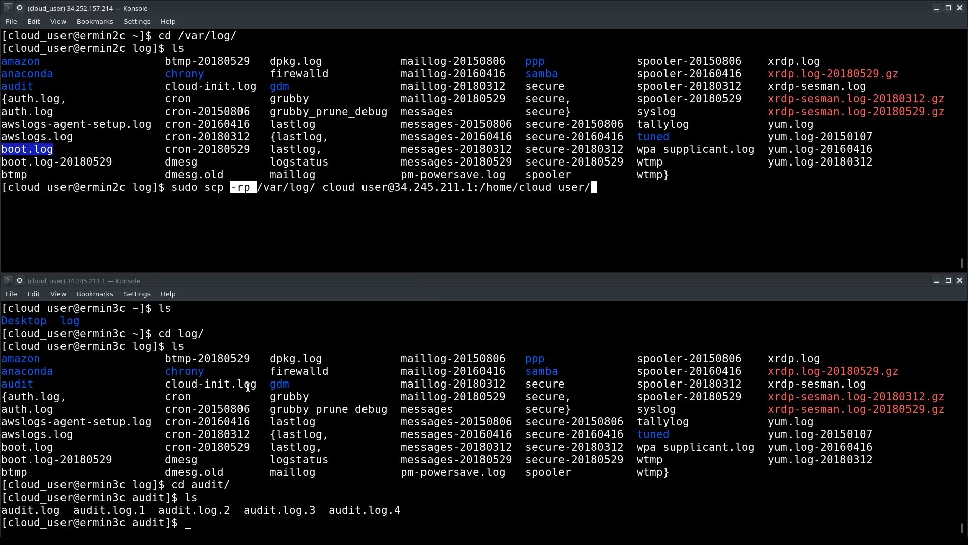